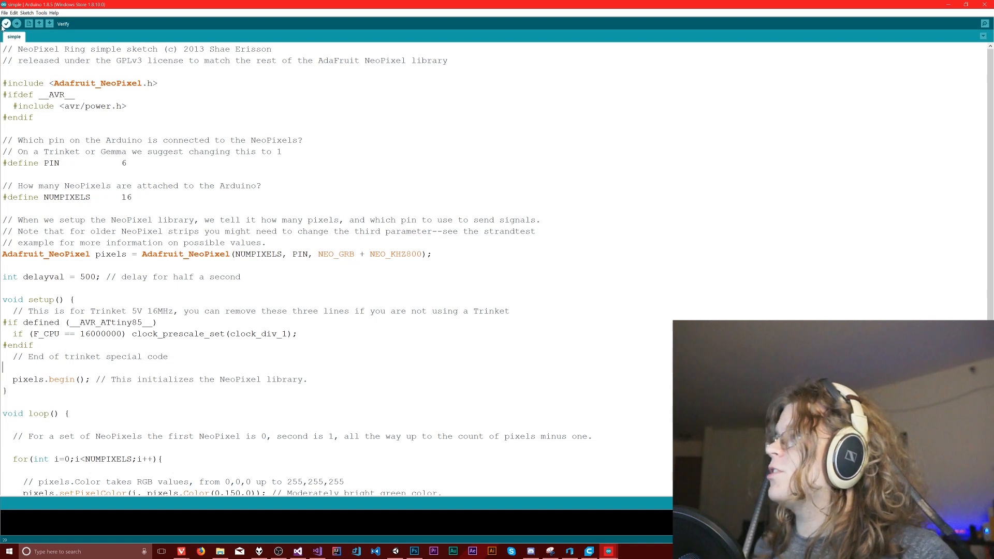
- Browse the menus and open the Adafruit NeoPixel 'simple' example (pin 6, 16 pixels)
click(14, 13)
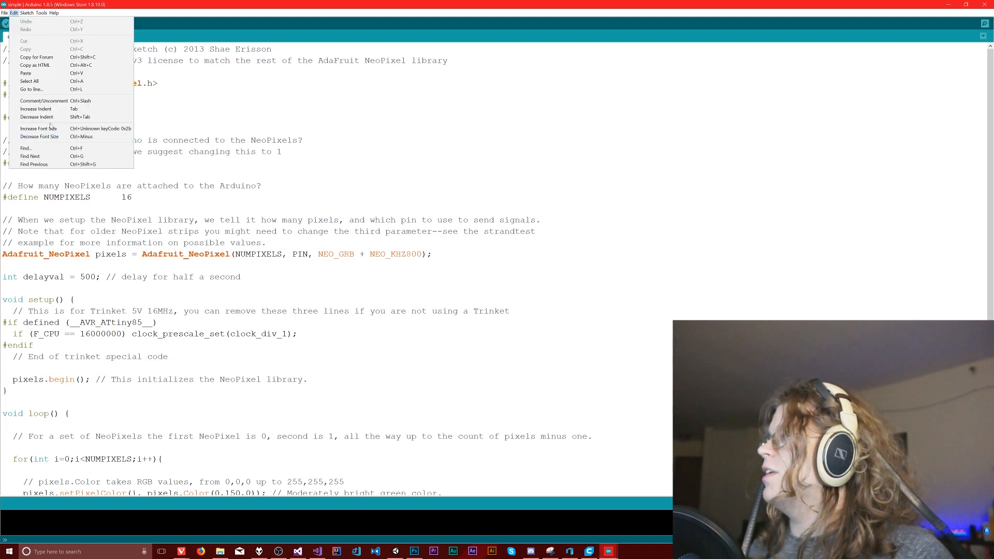
click(5, 12)
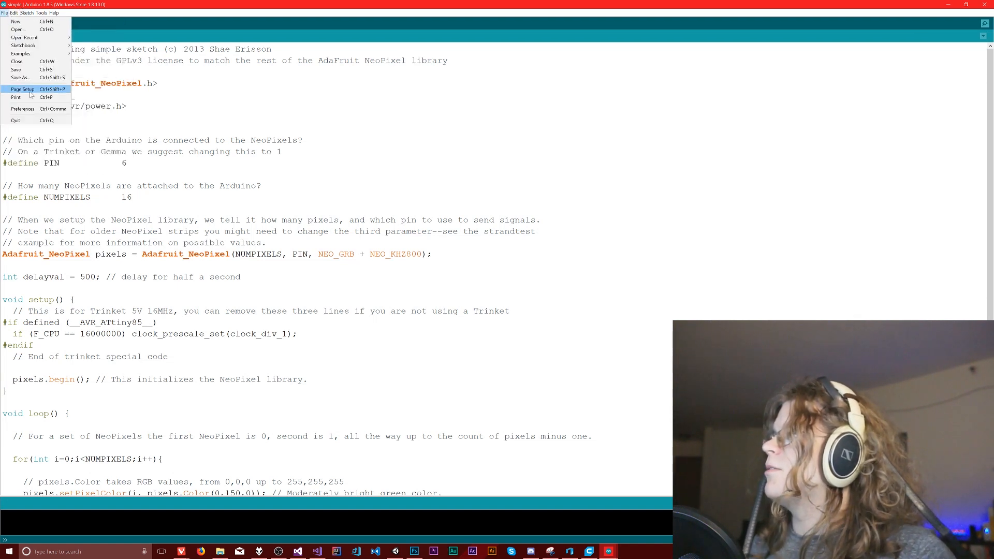
mouse_move(23, 53)
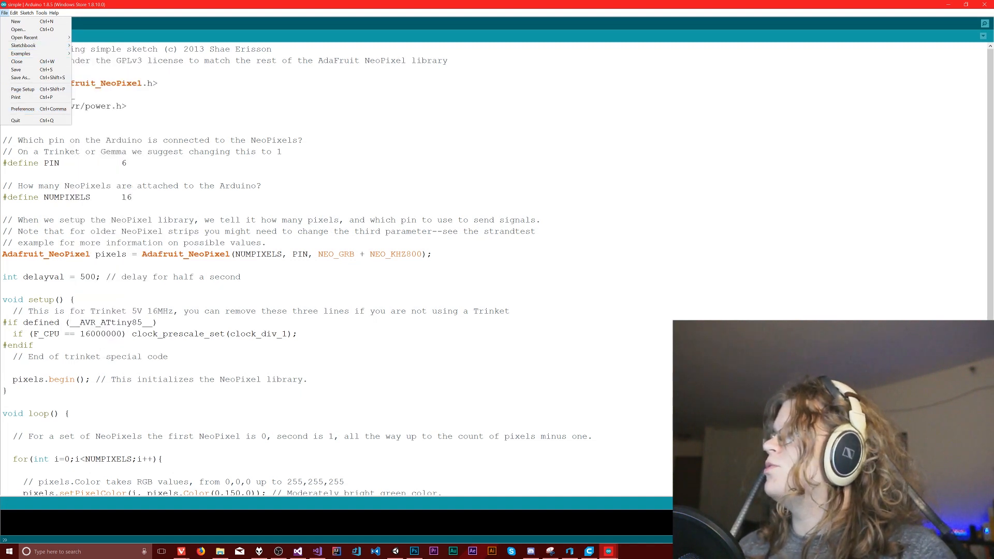
mouse_move(15, 68)
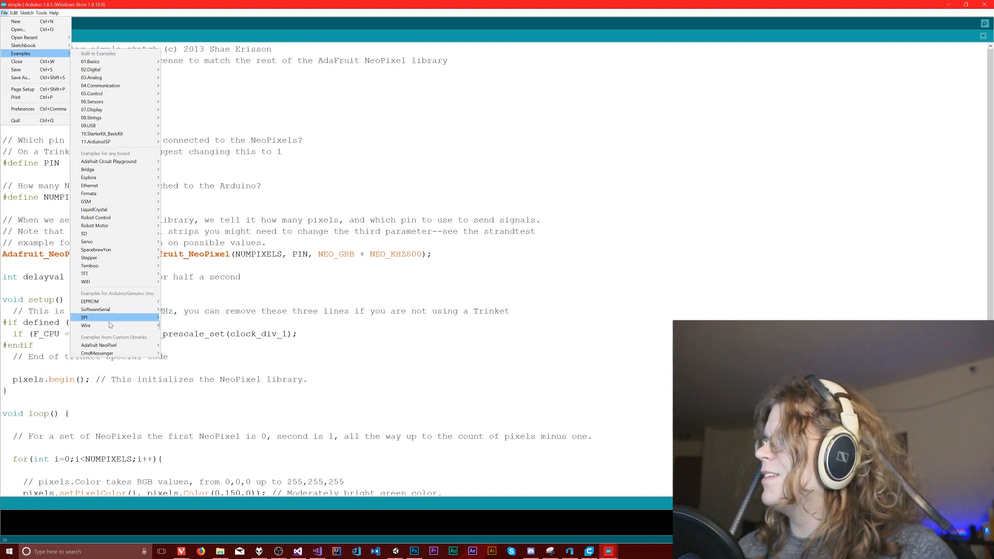
mouse_move(98, 345)
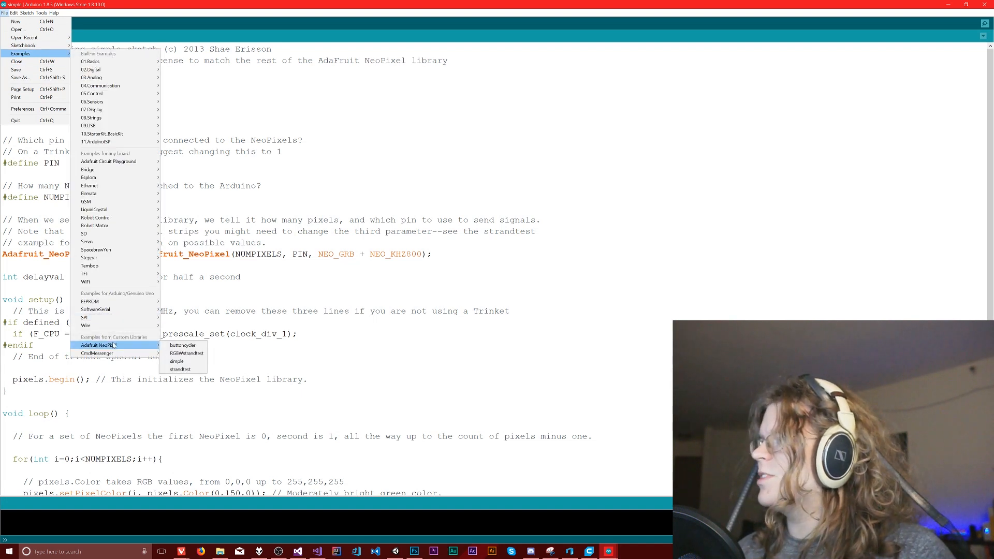
mouse_move(177, 361)
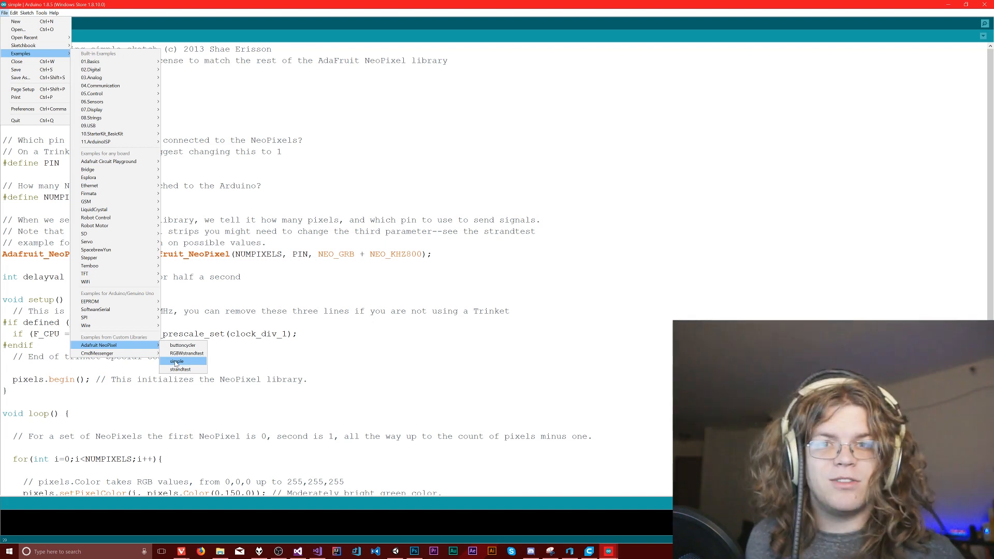
click(176, 361)
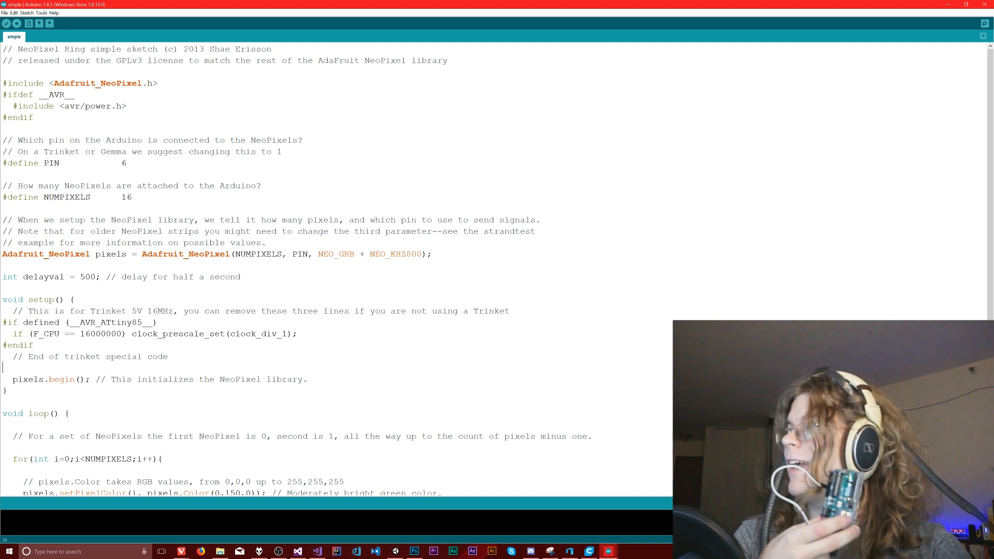
- Scroll down to review the example's loop() code, then create a new blank sketch
scroll(down, 3)
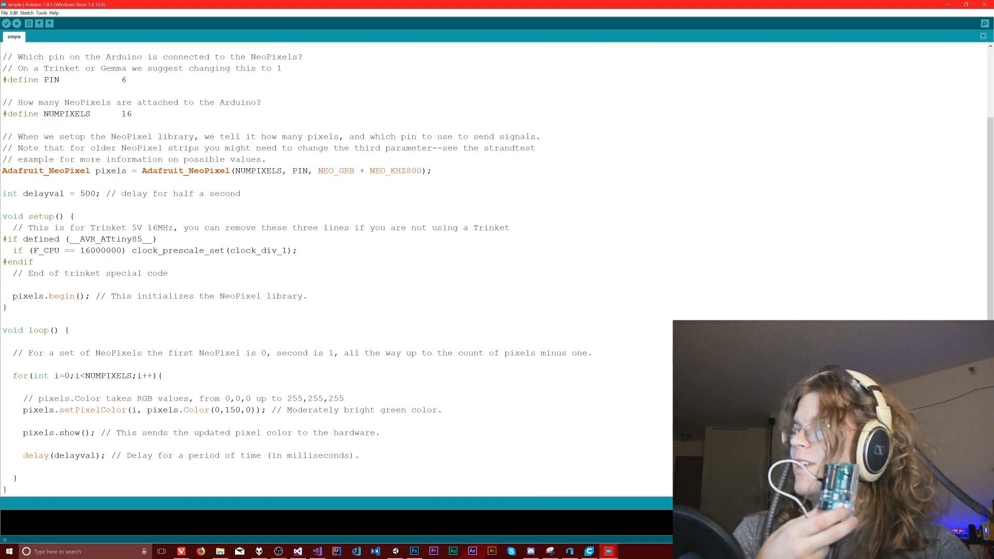
mouse_move(28, 24)
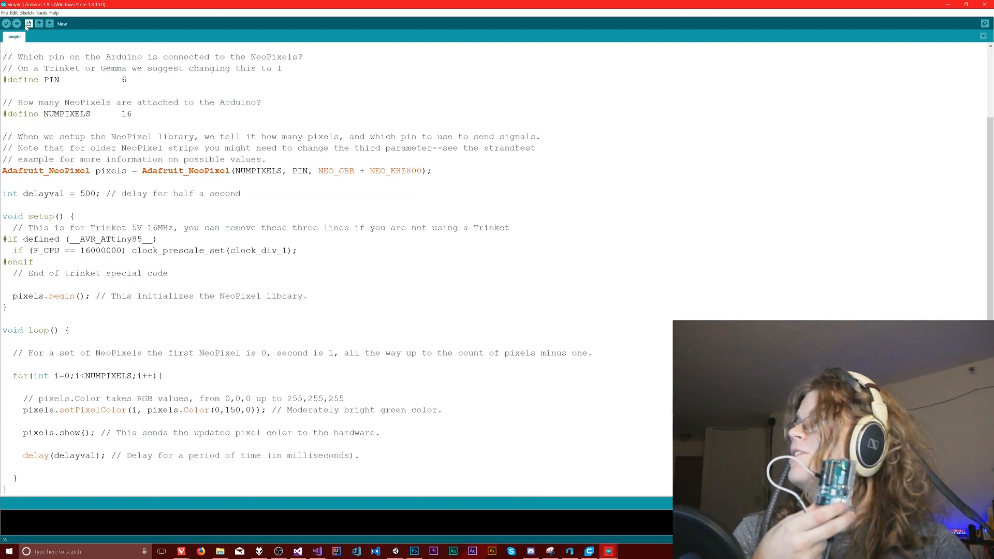
click(6, 23)
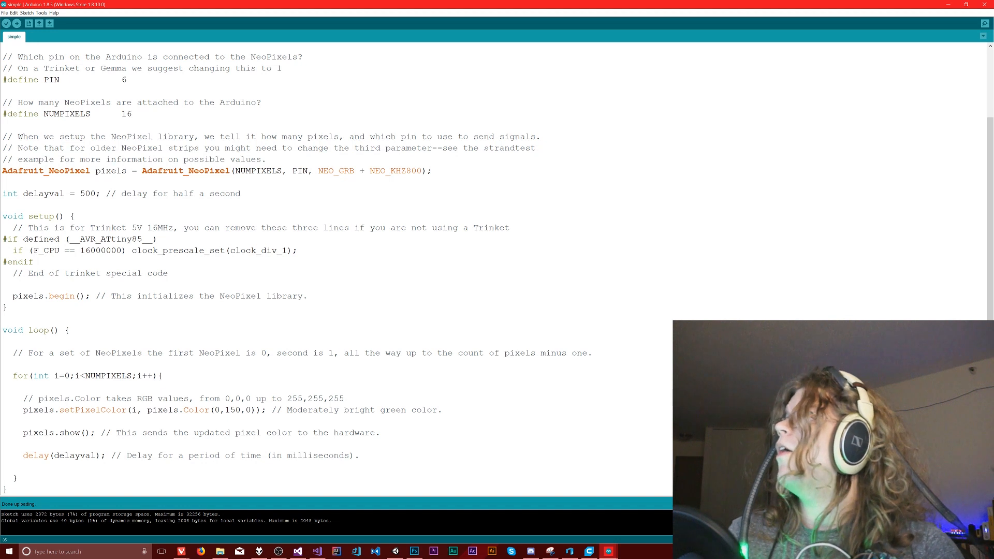
- Change NUMPIXELS from 16 to 144 and attempt to save the sketch
double_click(125, 114)
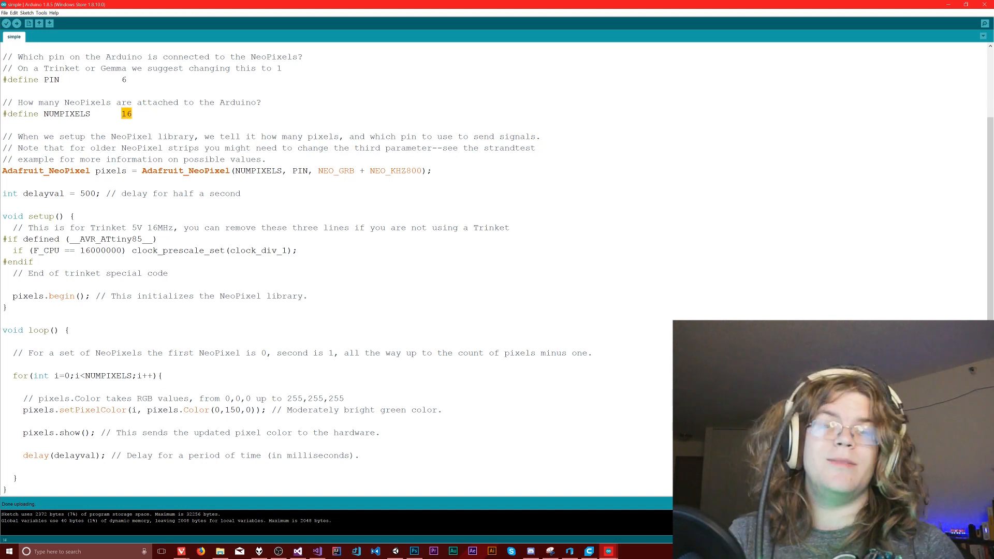
text(144)
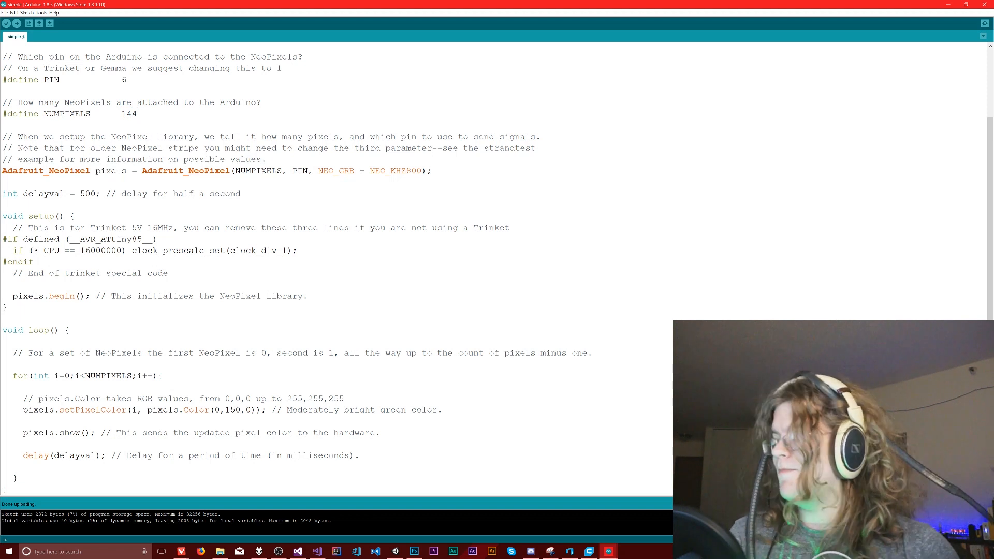
click(49, 23)
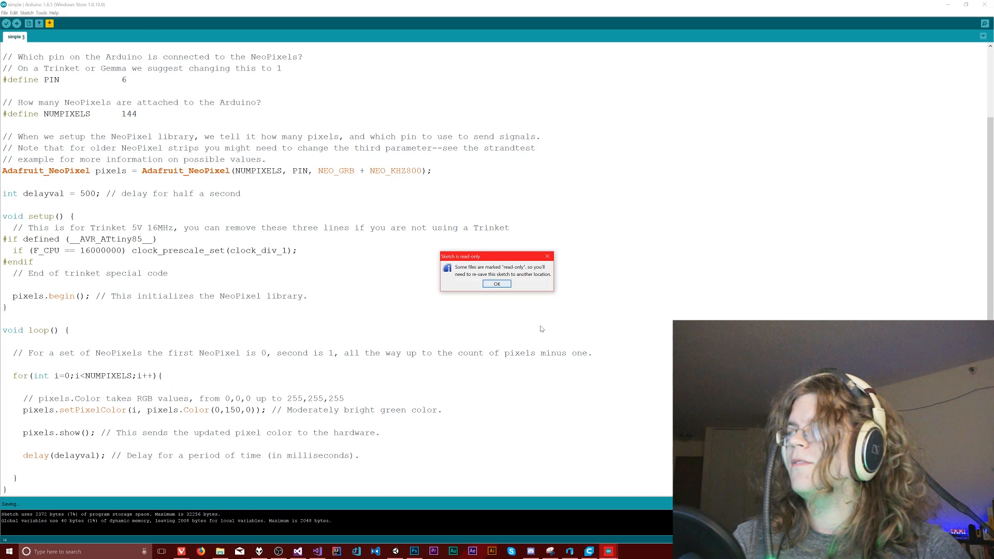
- Dismiss the read-only warning and save a copy named ArduinoUnoNeopixelTest
click(497, 283)
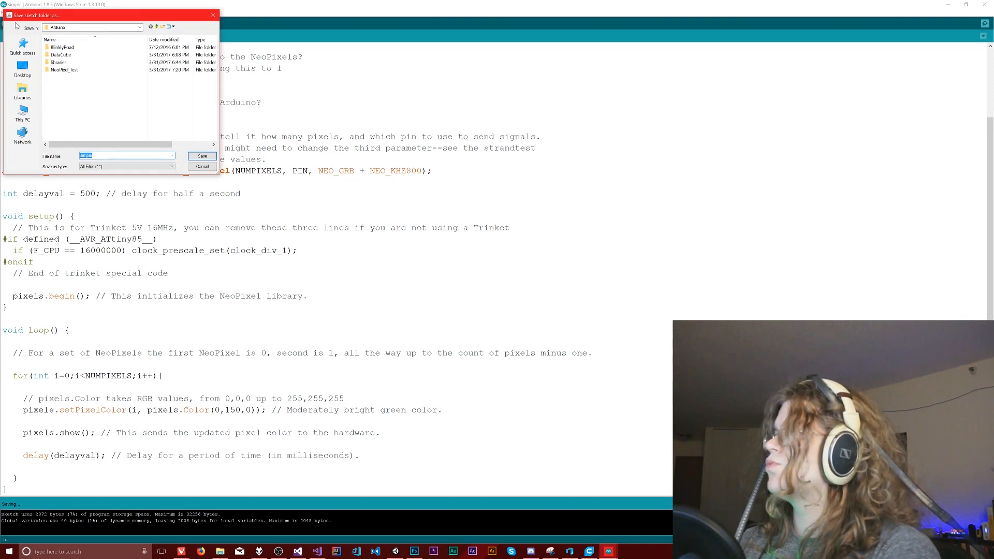
text(ArduinoUnoNeopi)
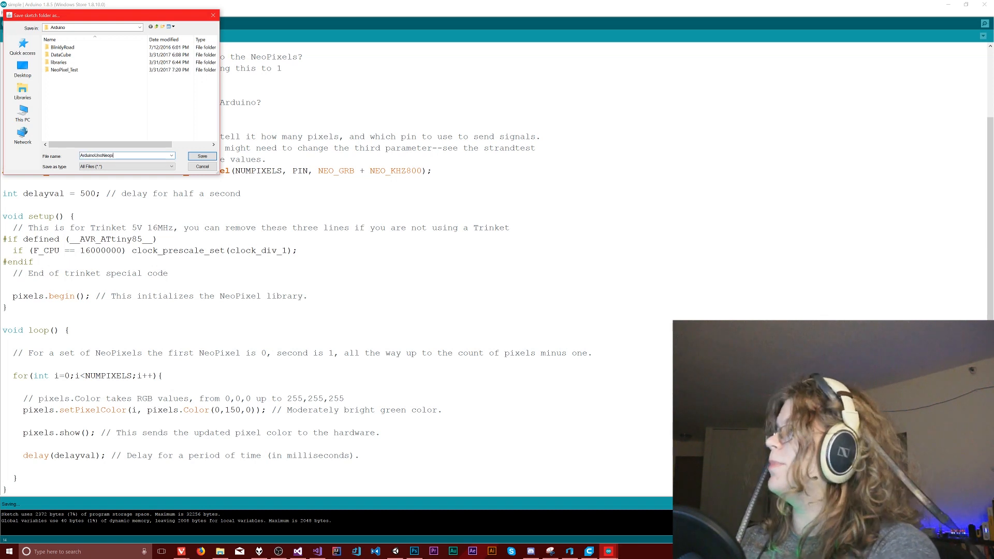
click(201, 156)
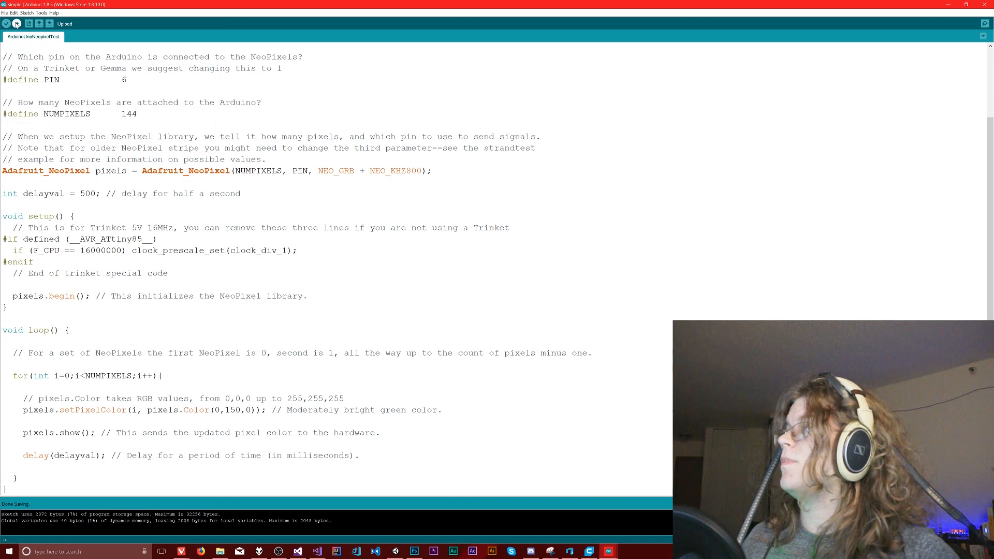
- Upload the 144-pixel ArduinoUnoNeopixelTest sketch to the NeoPixel board
click(16, 23)
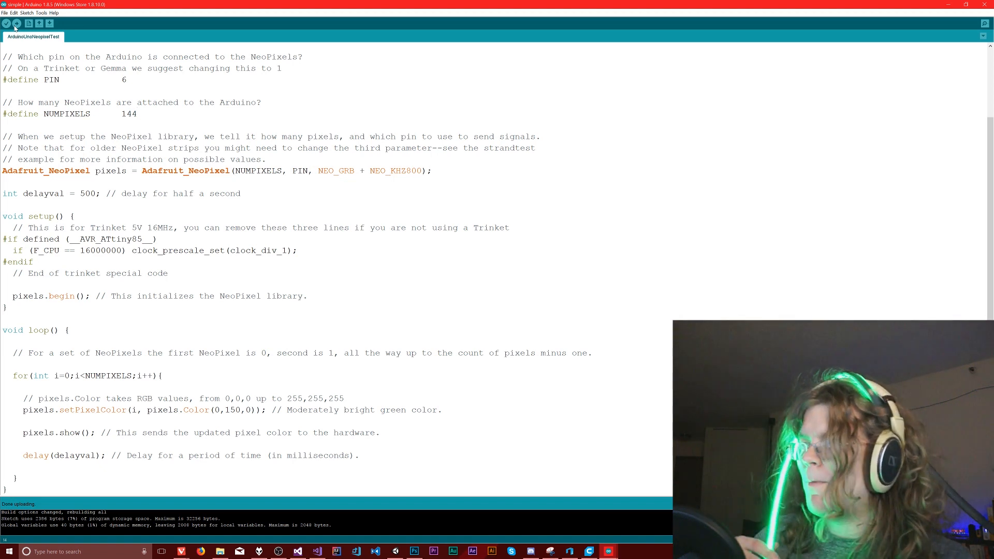
click(137, 114)
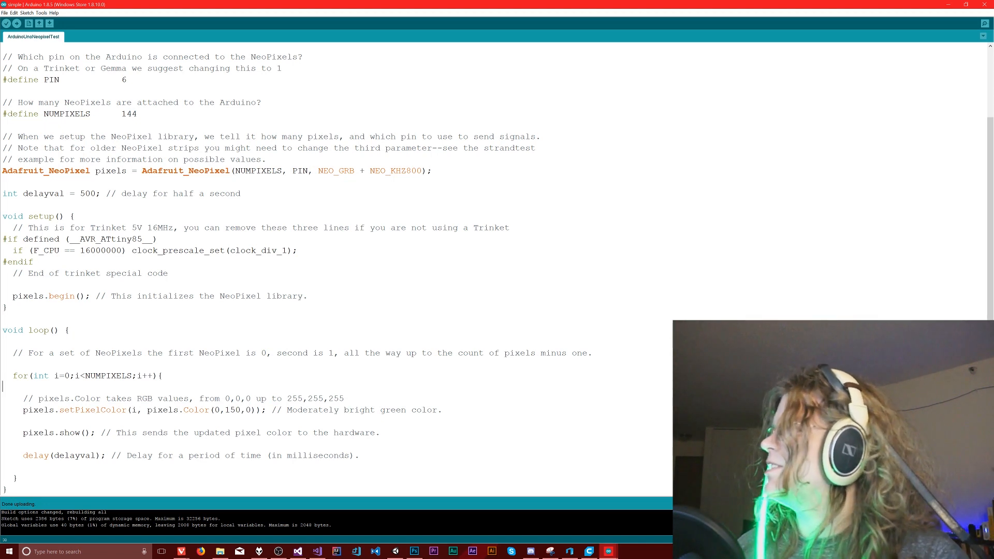
- Replace the delayval value 500 with 1000/100
double_click(87, 193)
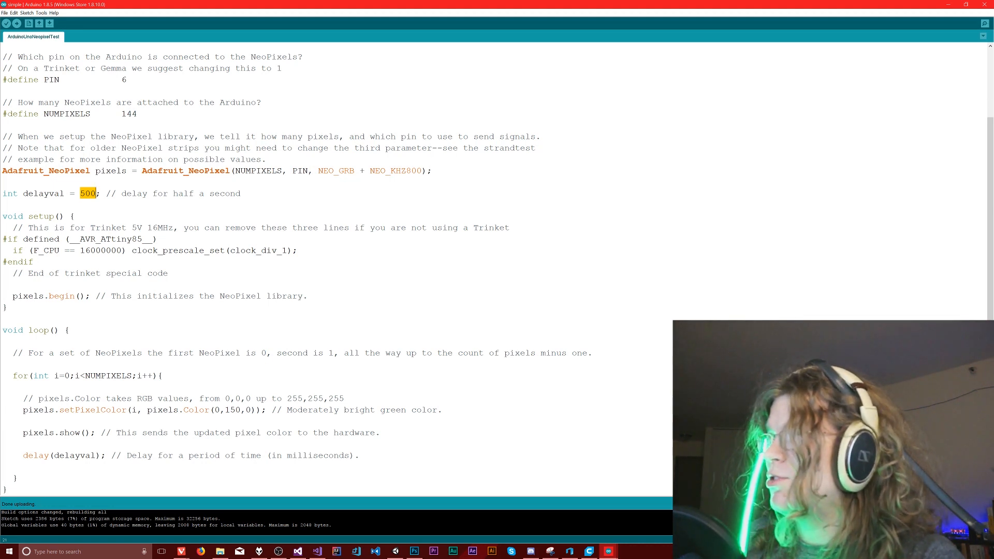
text(10)
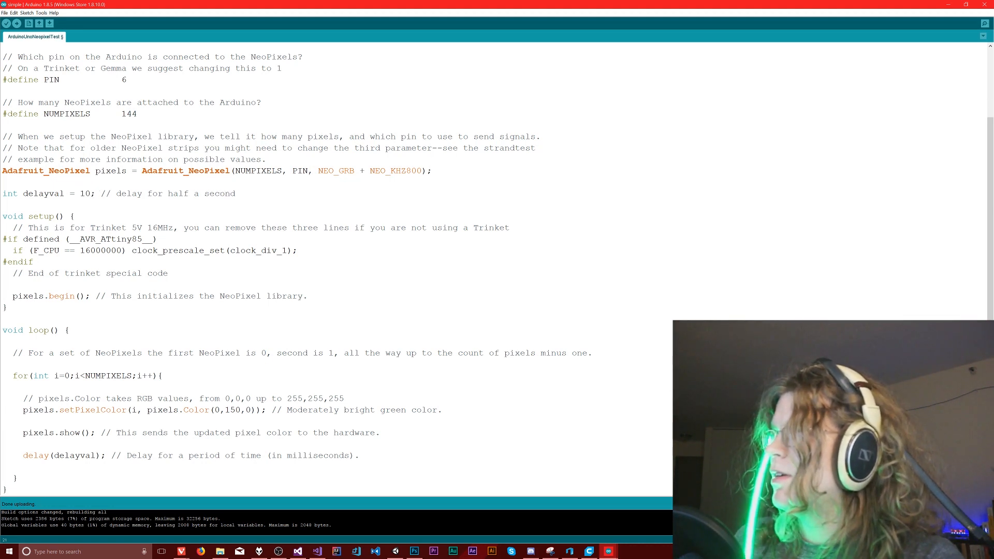
text(/100)
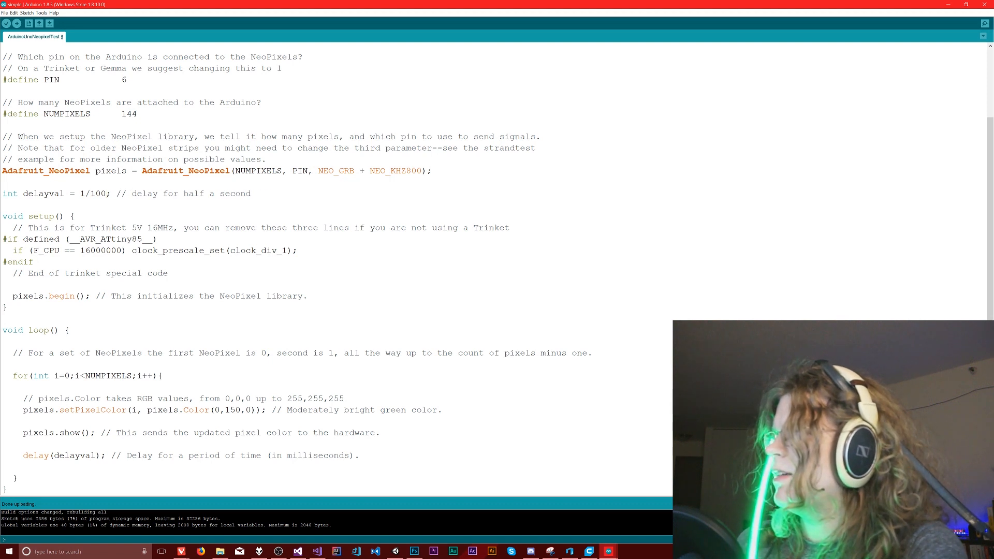
text(1000)
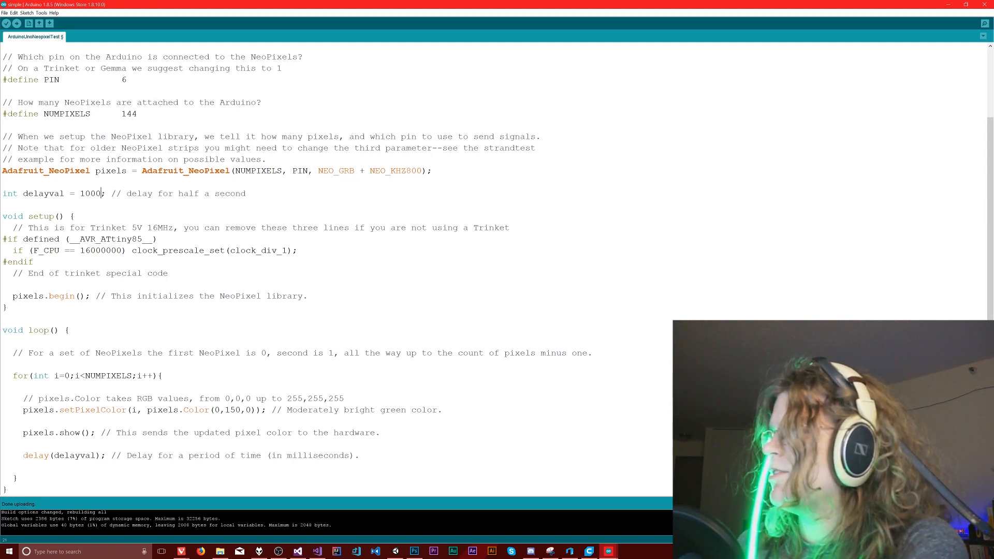
text(/100)
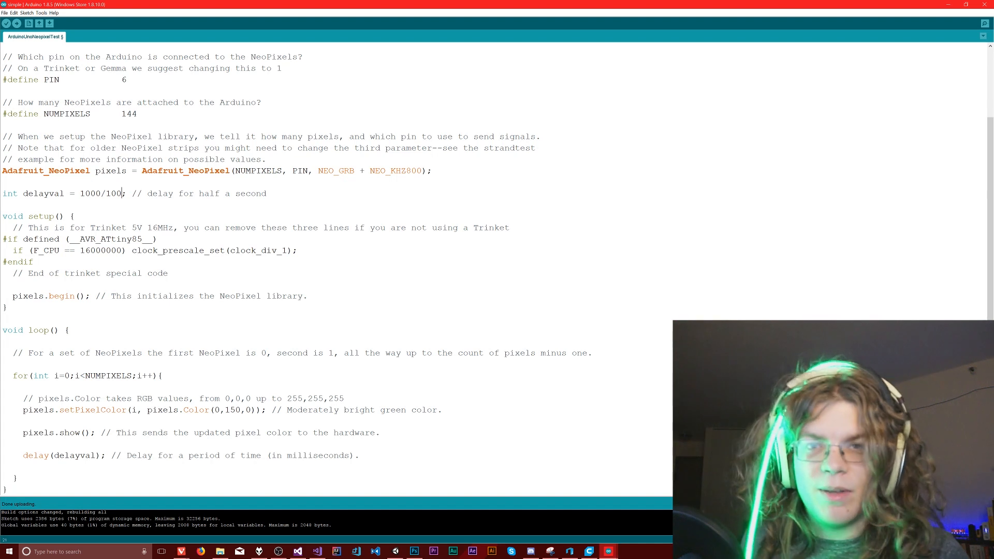
double_click(112, 193)
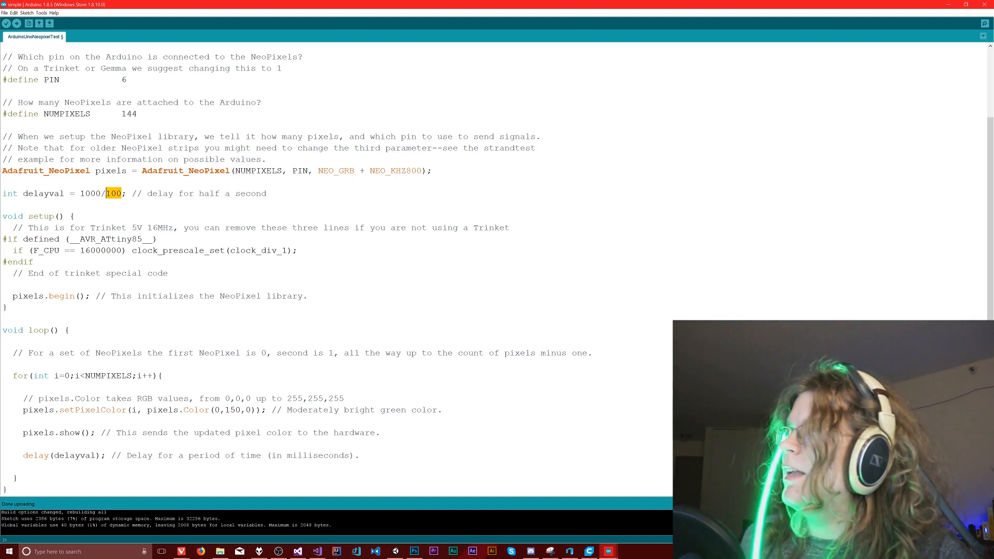
double_click(90, 193)
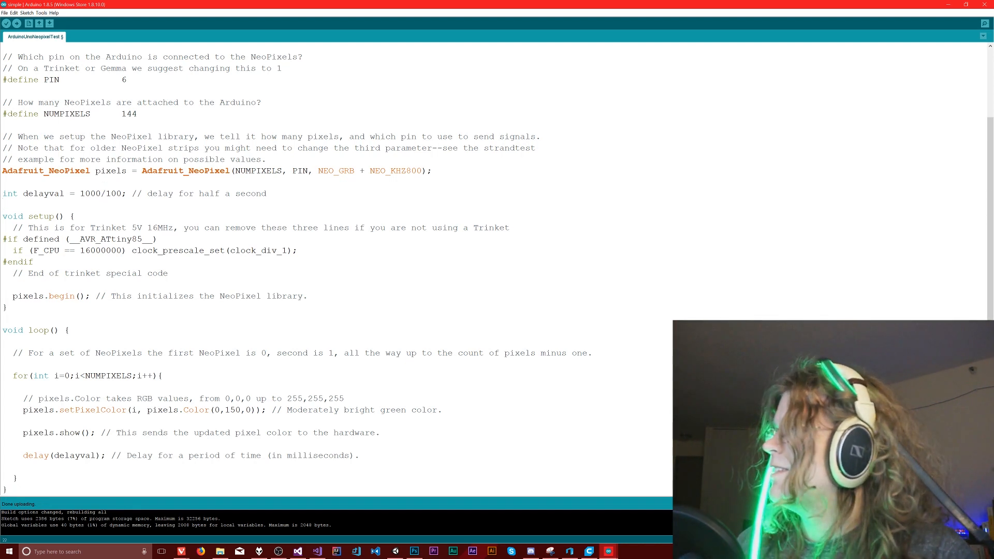
double_click(99, 193)
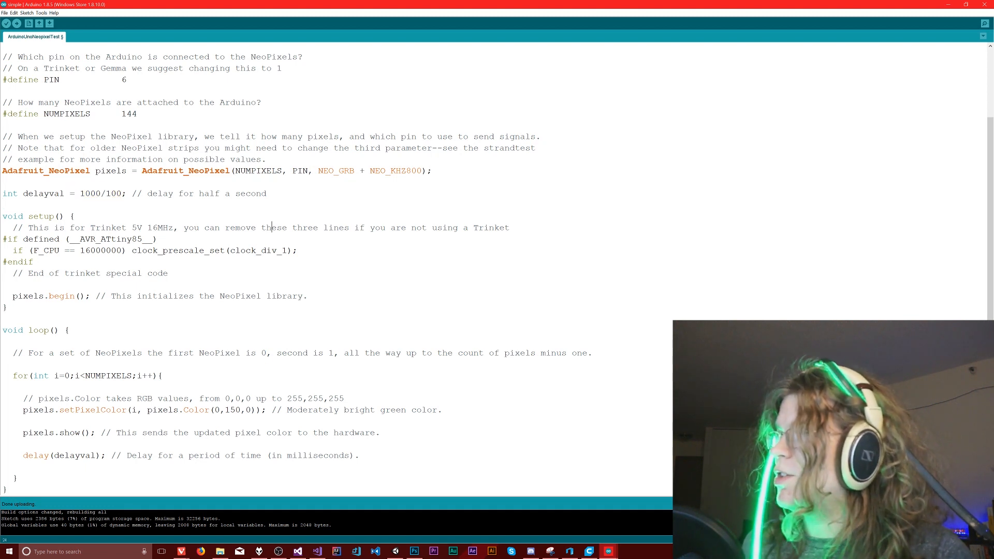
click(17, 23)
text( + )
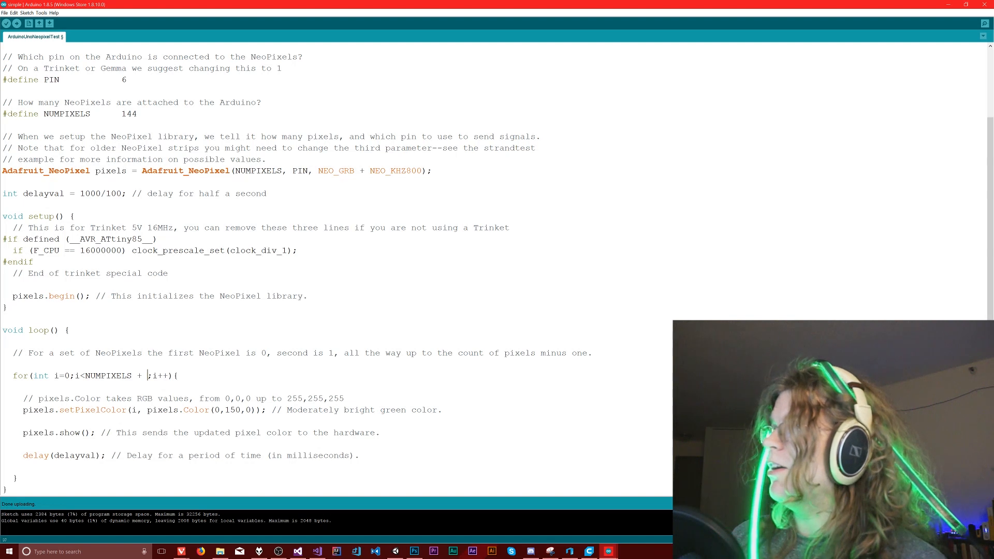
- Extend the for-loop limit to NUMPIXELS + TRACE_LENGTH and add '#define TRACE_LENGTH 5'
text(TRACE_I)
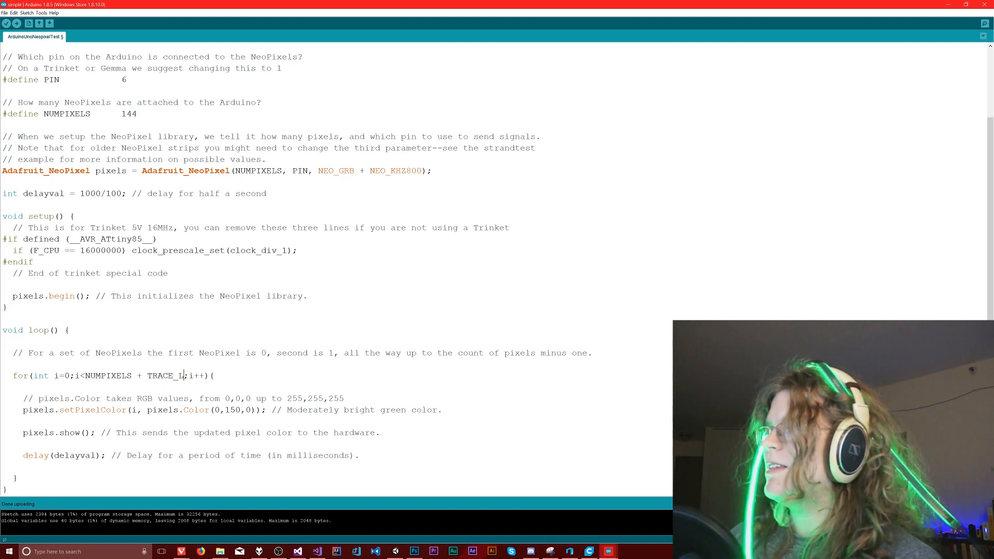
text(ENGTH)
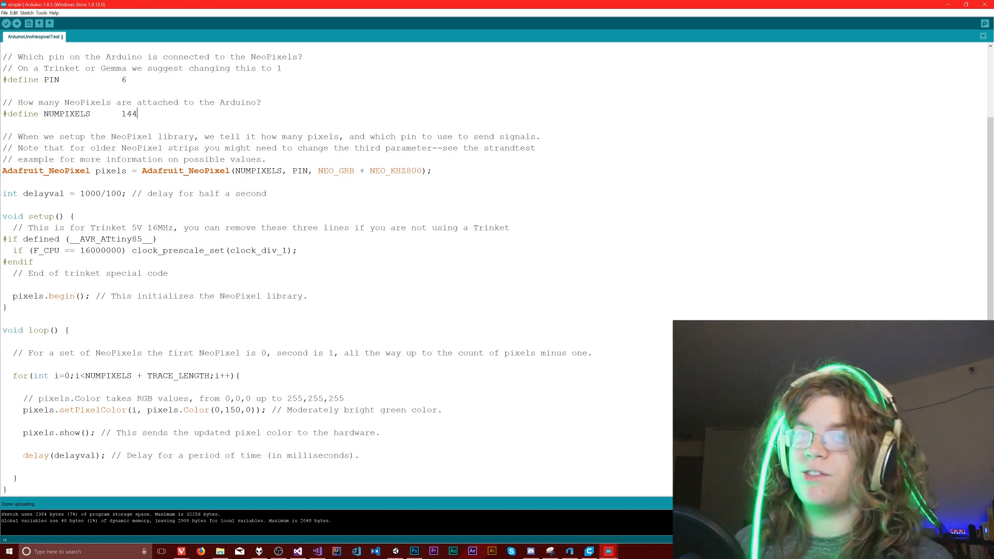
text(#define)
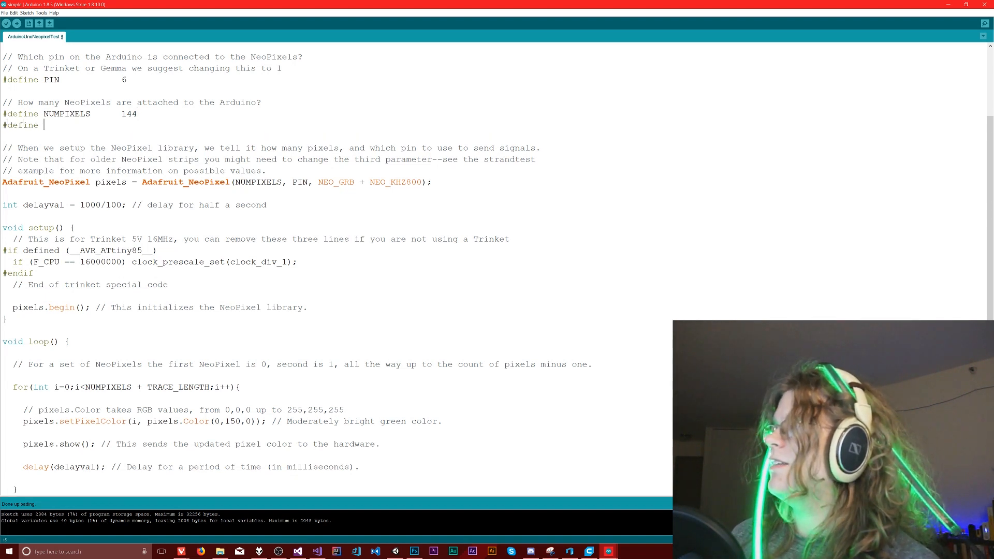
text(TRACE_LENGTH)
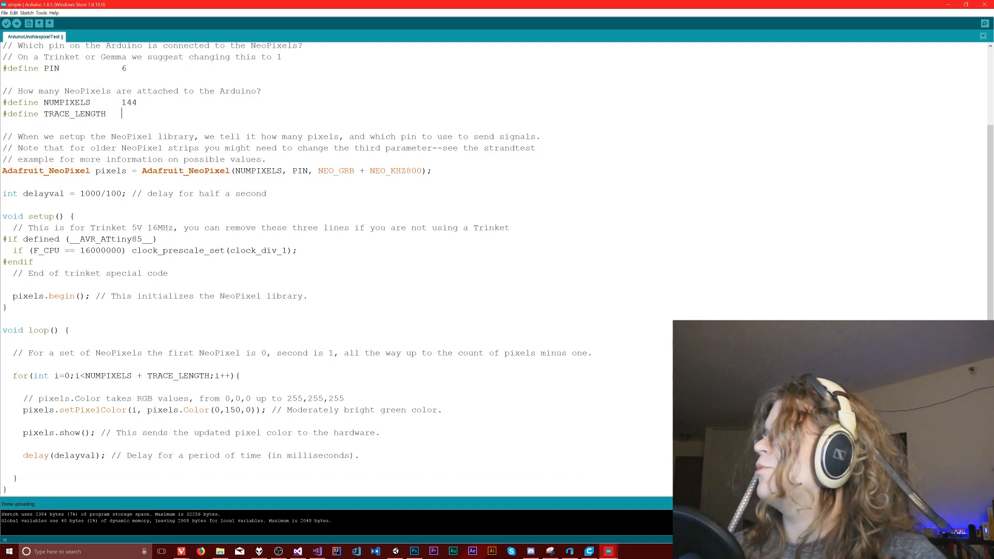
text(5)
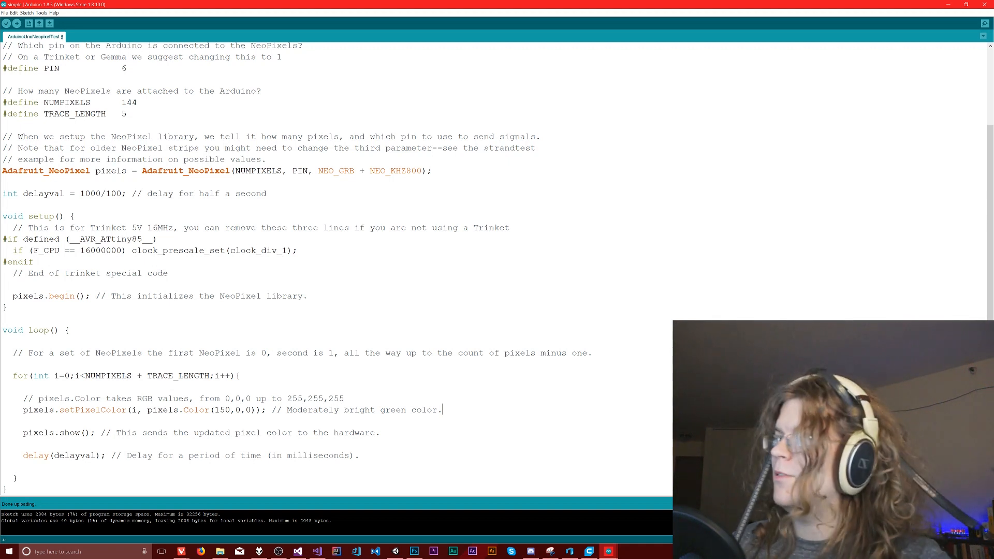
- Add pixels.setPixelColor(i - TRACE_LENGTH, pixels.Color(0,0,0)); below the colour line
key(enter)
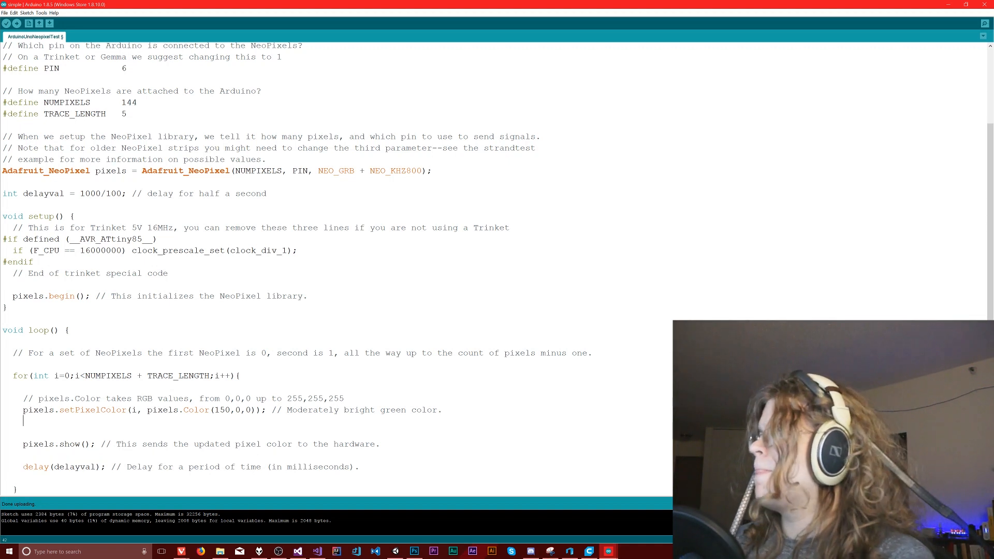
text(pixels)
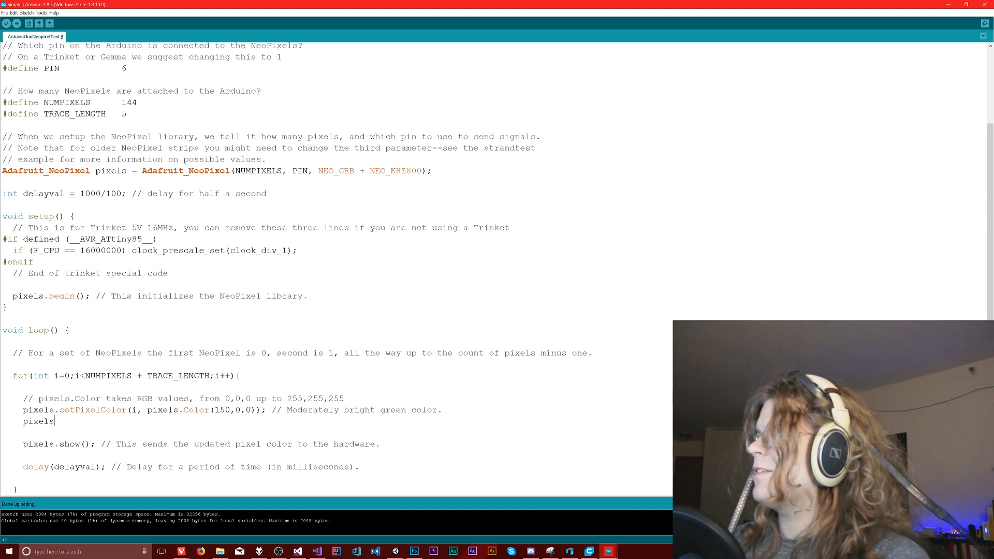
text(.setPixelColor(i -)
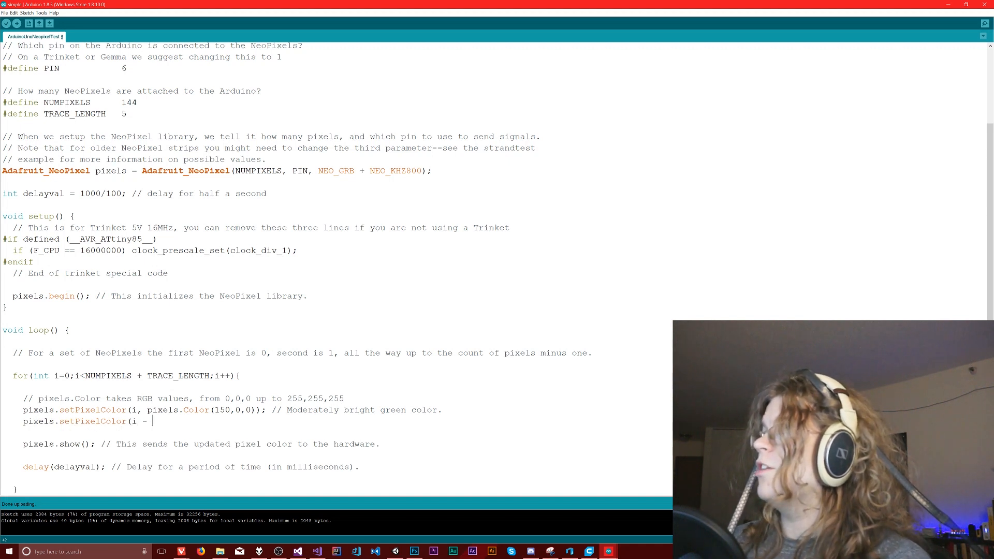
text(TRACE_LENGTH, pixels.Col)
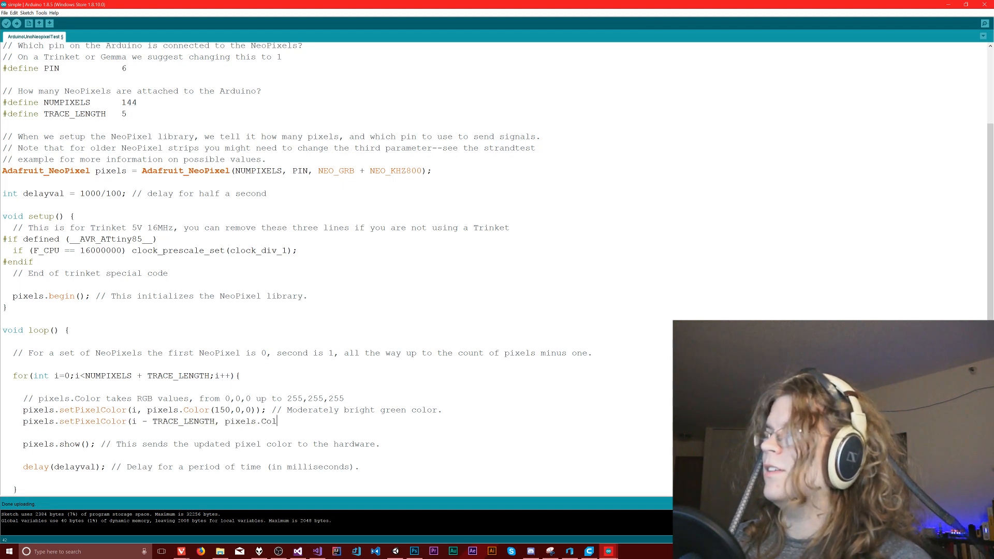
text((0,0,0))
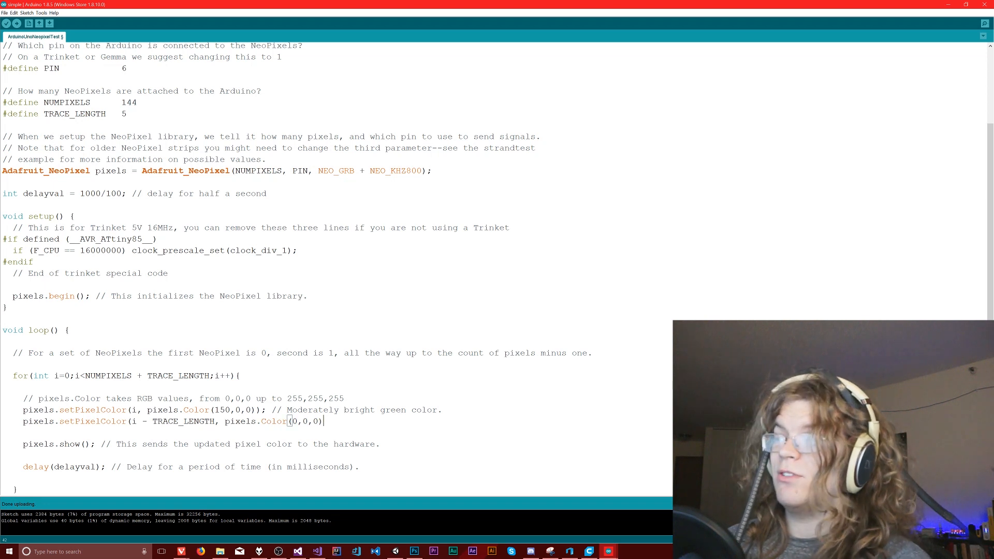
text();)
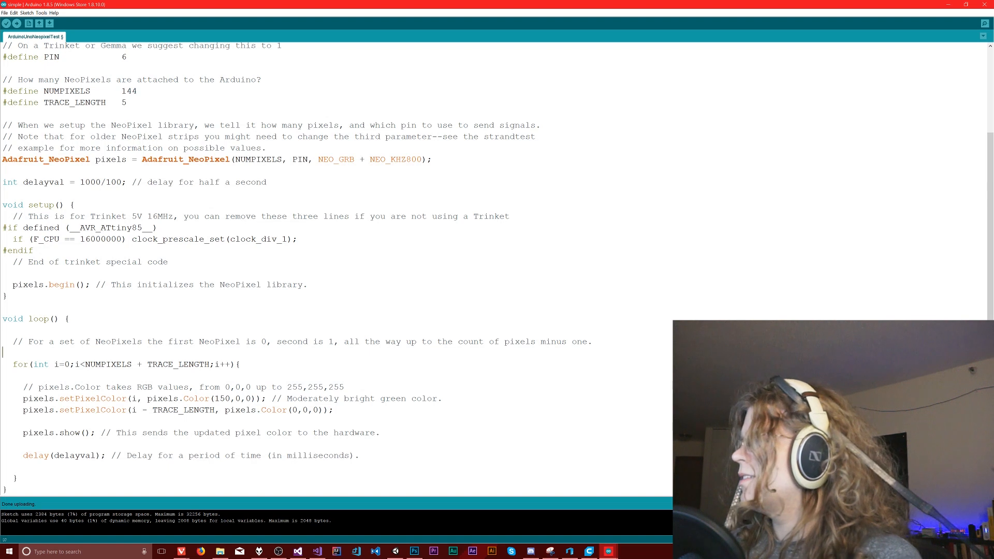
- Declare int i = 0; and replace the for header with while(true)
text(int i = 0;)
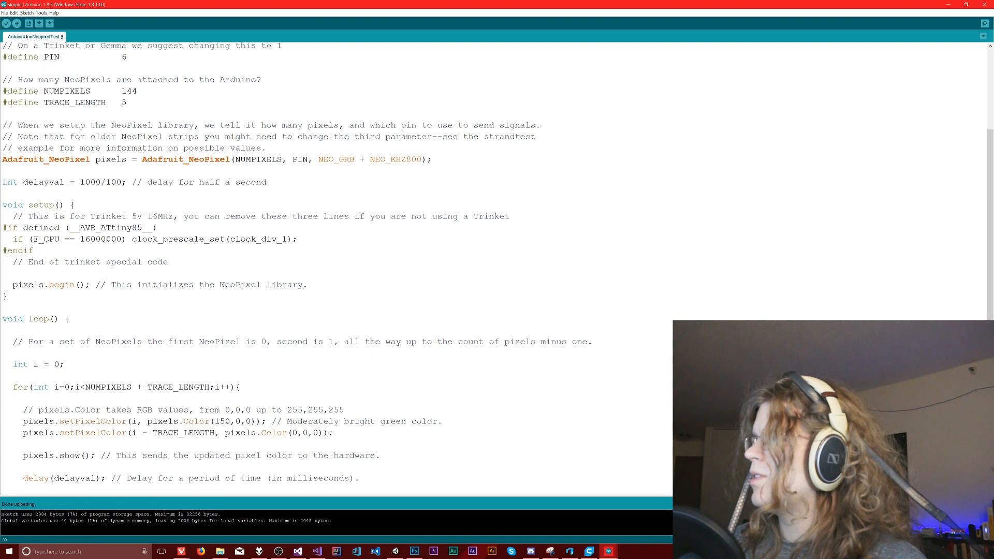
text(while(true) {)
text(i =)
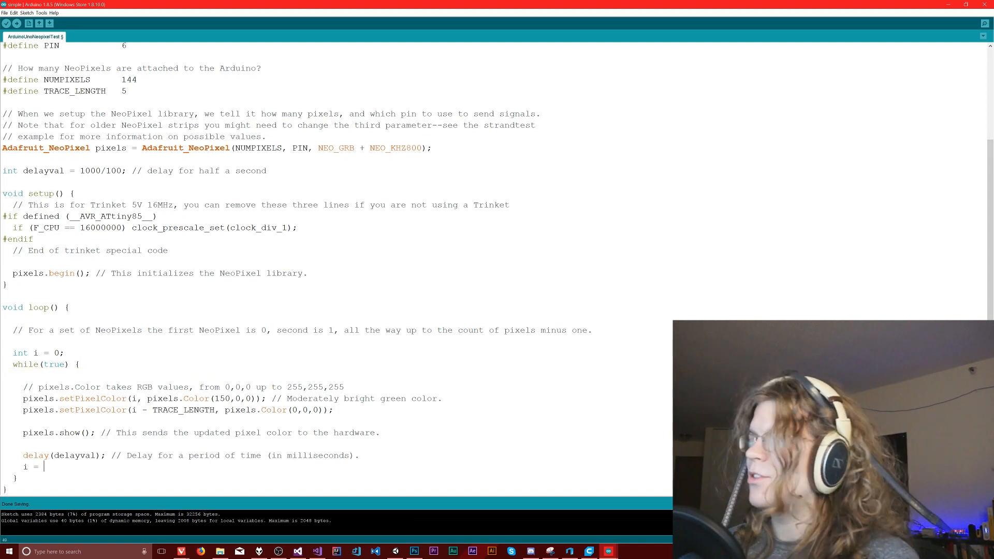
- Add i = (i + 1) % (NUMPIXELS + TRACE_LENGTH); after the delay line
text((i)
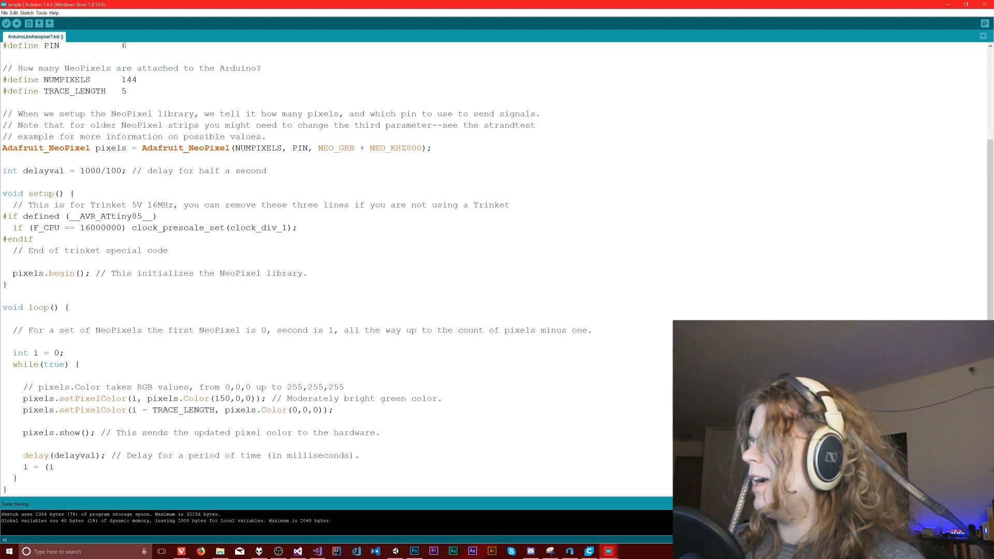
text(+ 1) %)
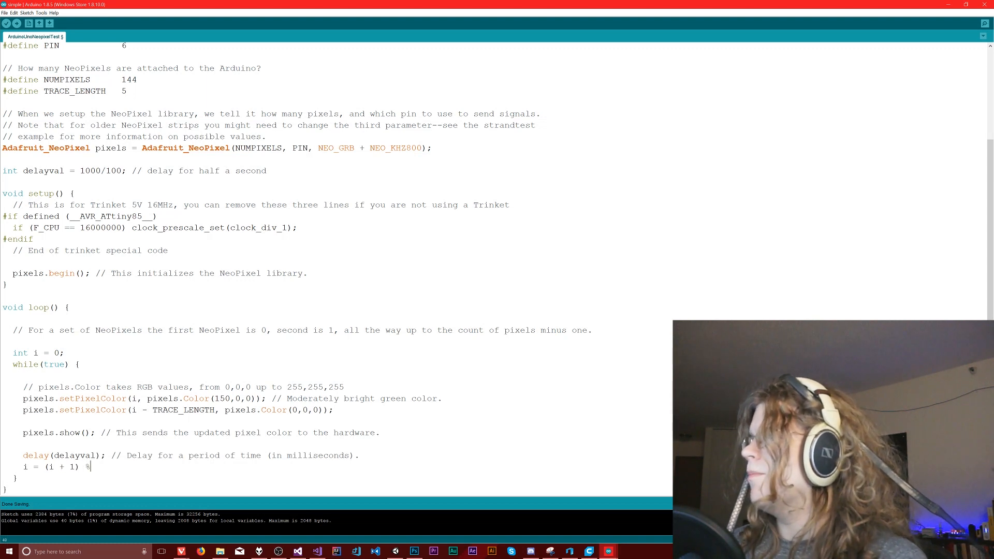
text(NUMPIXELS + TRACE_LENGTH))
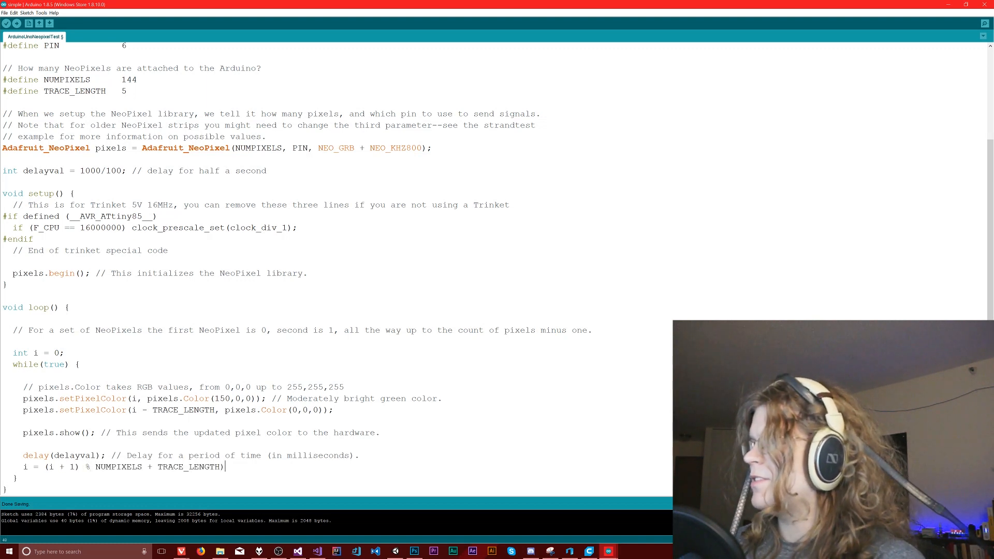
click(94, 466)
text(()
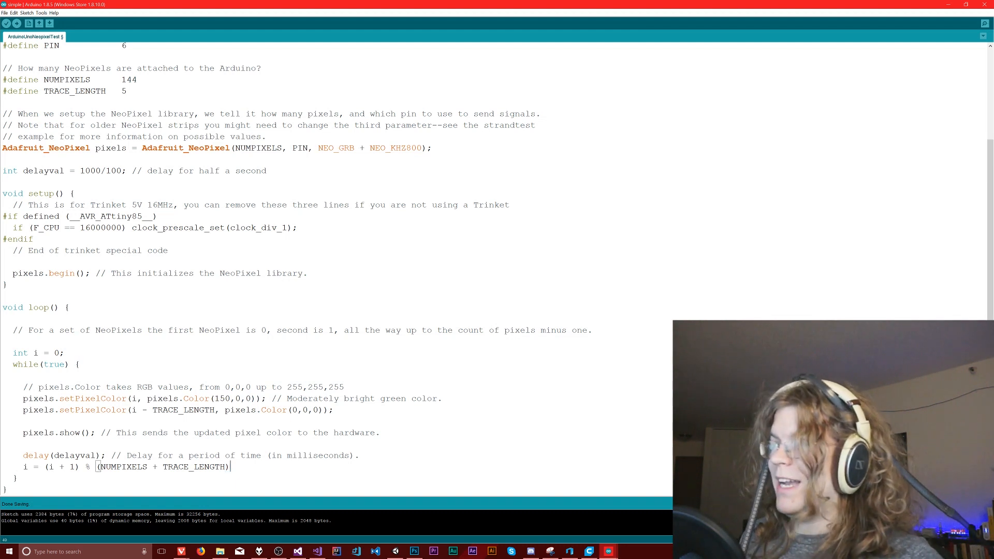
text(1)
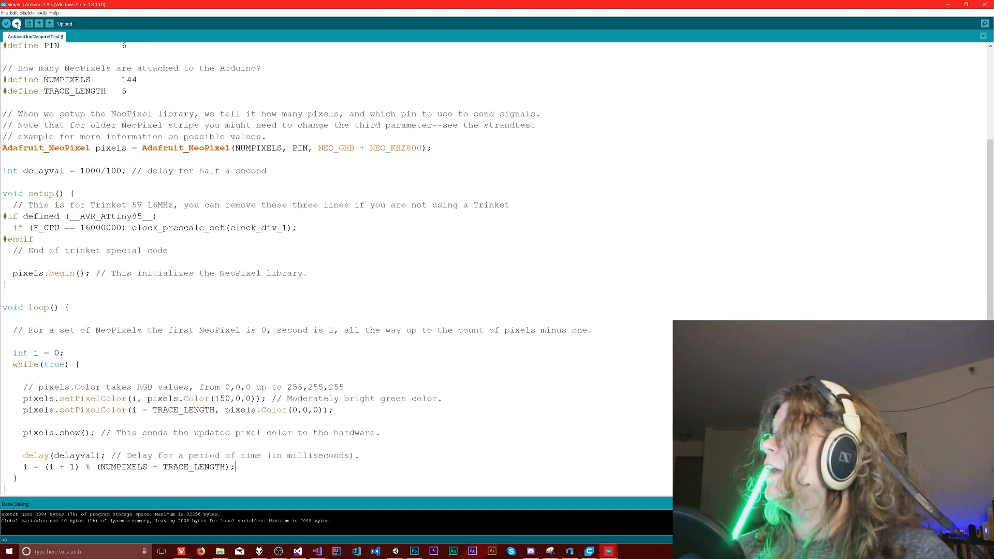
- Compile and upload the while(true) endless red-trace sketch to the NeoPixel board
click(16, 23)
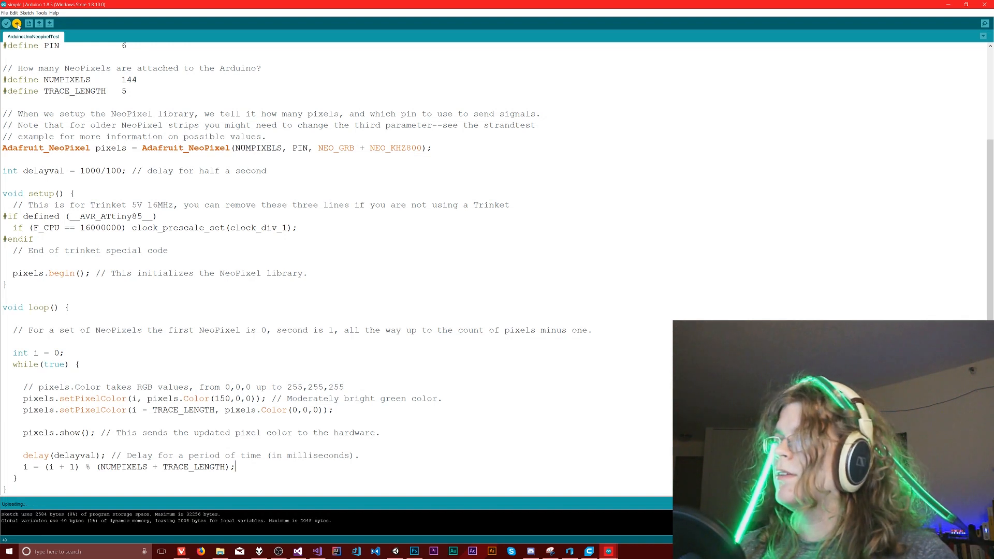